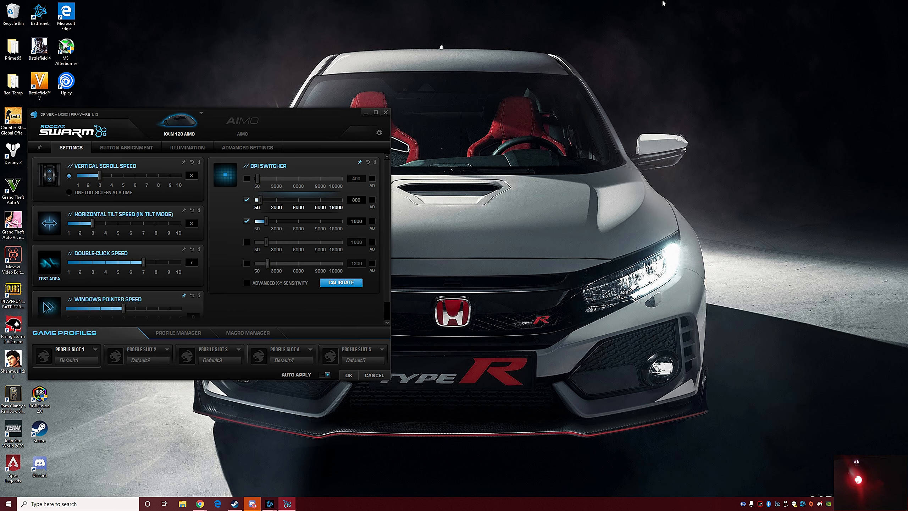
{"action": "mouse_move", "coordinate": [128, 152]}
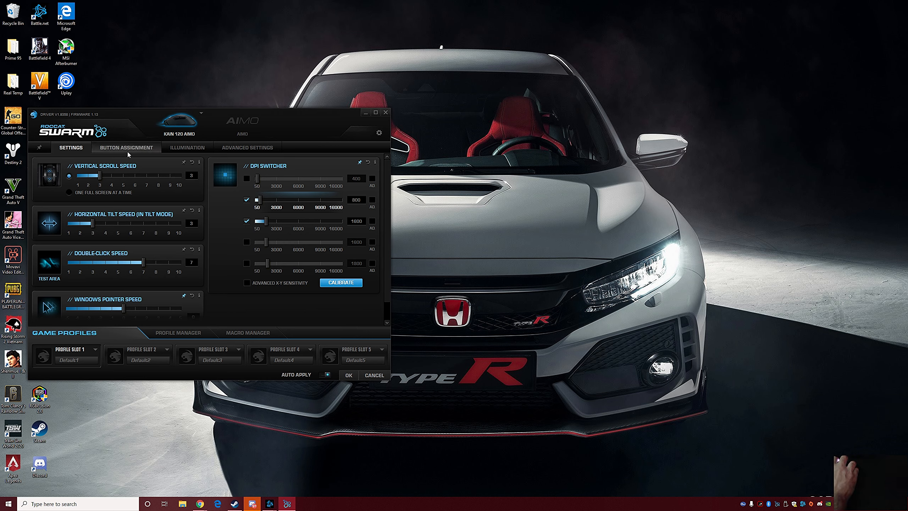
- Show the button assignment page listing standard and Easy-Shift functions for buttons 1–8
{"action": "left_click", "coordinate": [126, 147]}
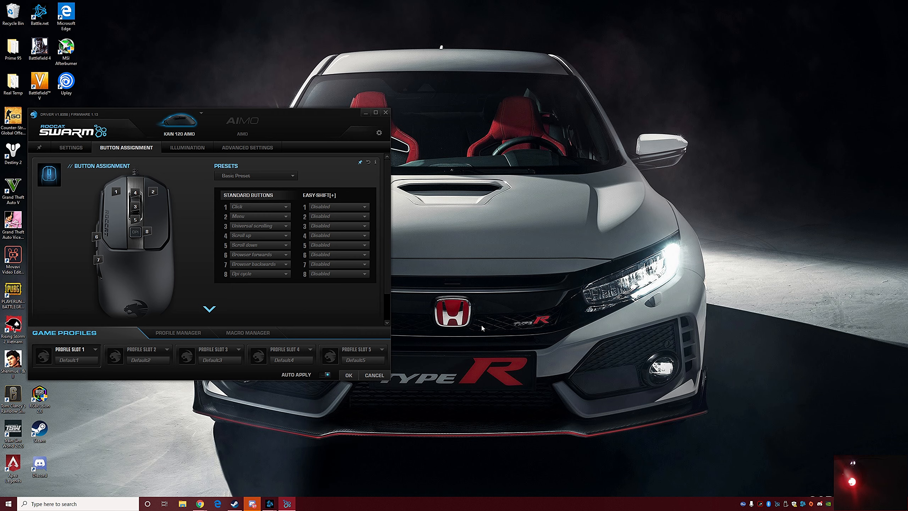
- In the illumination settings, try the Heartbeat effect and then Breathing
{"action": "left_click", "coordinate": [188, 147]}
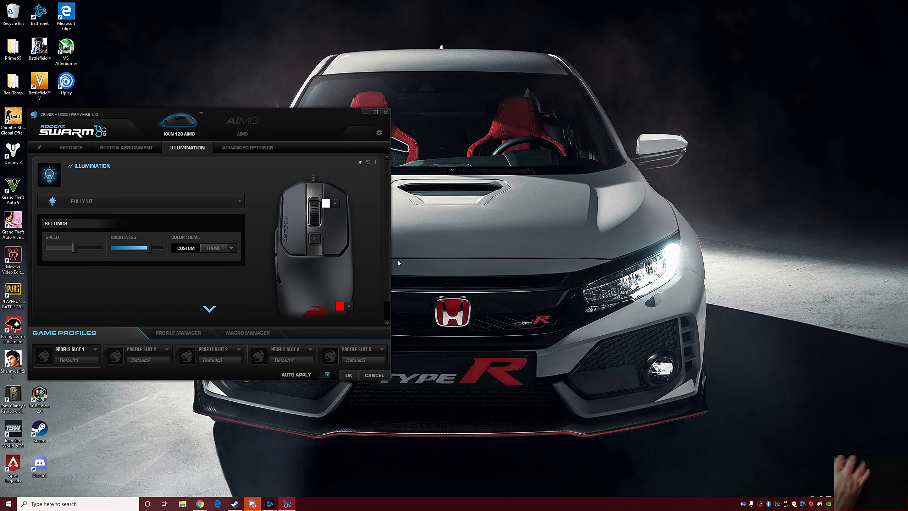
{"action": "left_click", "coordinate": [141, 201]}
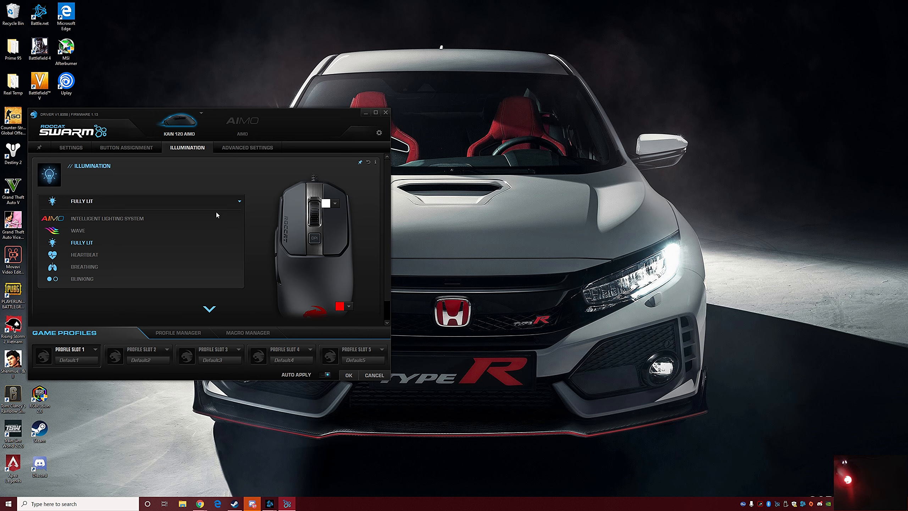
{"action": "left_click", "coordinate": [84, 254]}
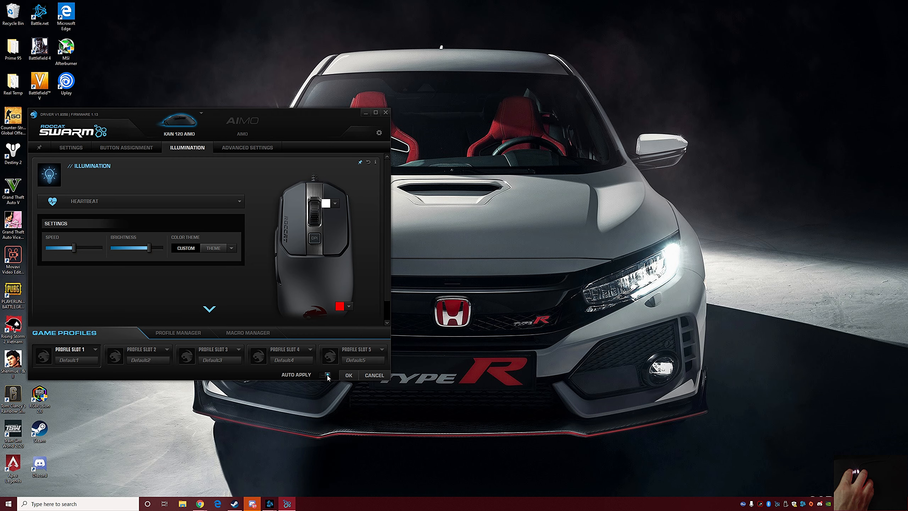
{"action": "left_click", "coordinate": [325, 374]}
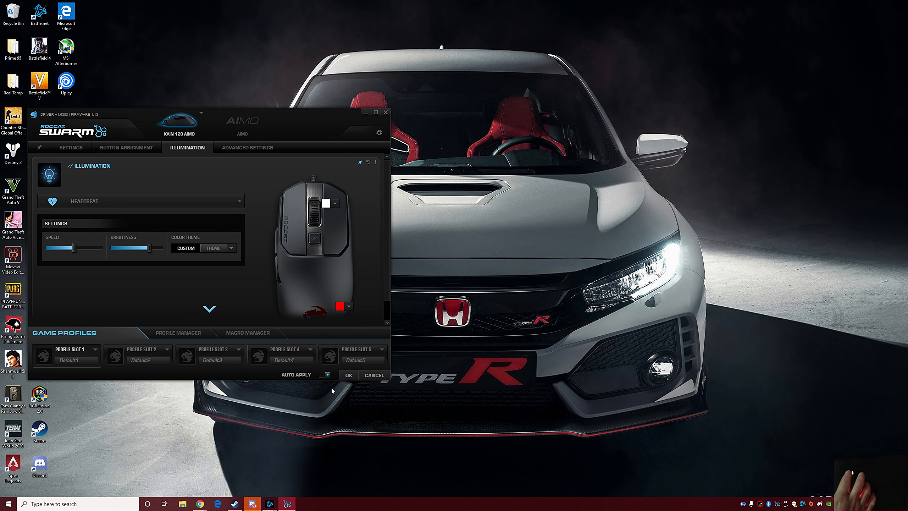
{"action": "mouse_move", "coordinate": [162, 230]}
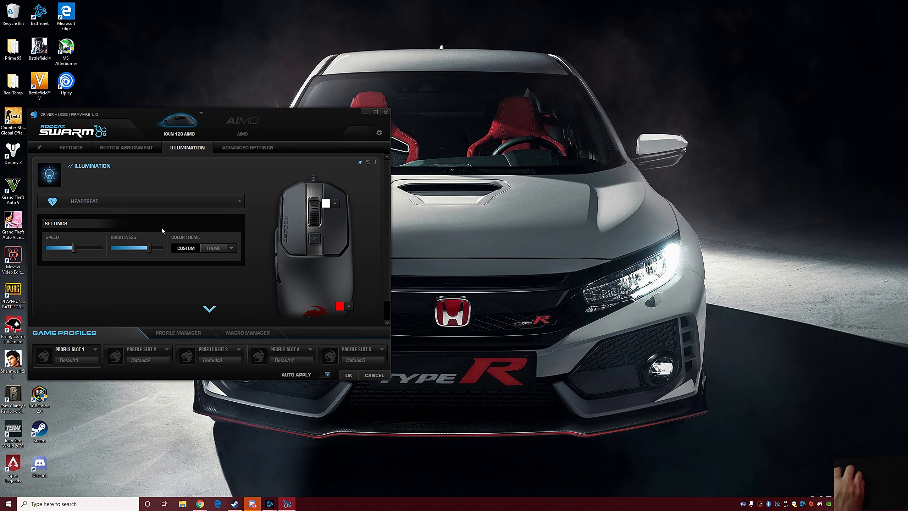
{"action": "left_click", "coordinate": [140, 201]}
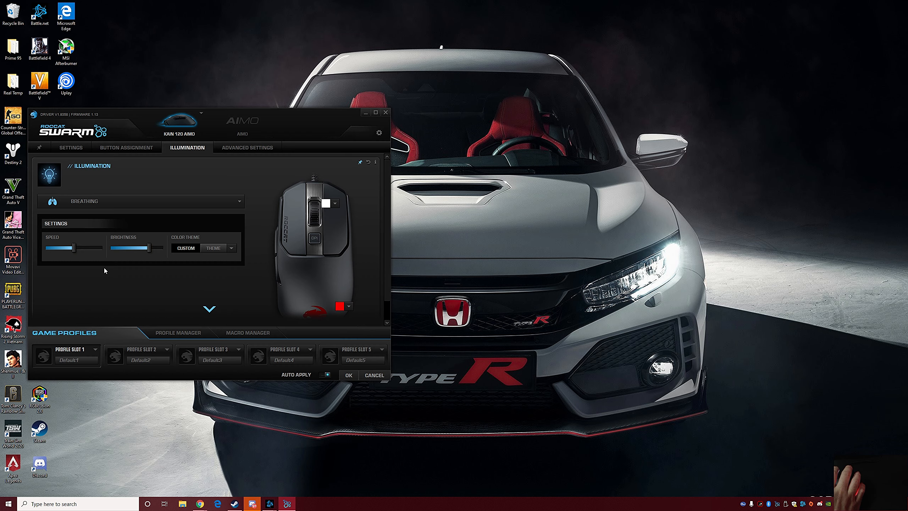
- Try the Blinking effect, then settle on the Wave lighting effect
{"action": "left_click", "coordinate": [141, 202]}
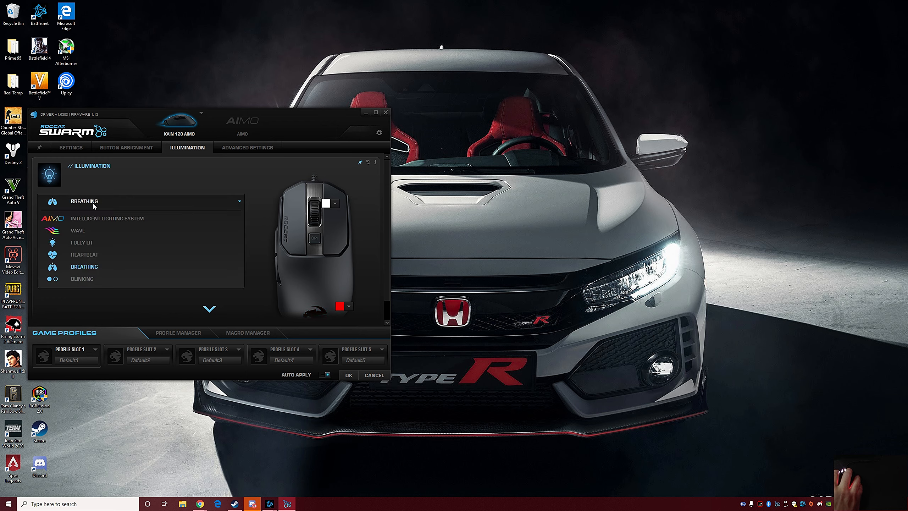
{"action": "left_click", "coordinate": [82, 279]}
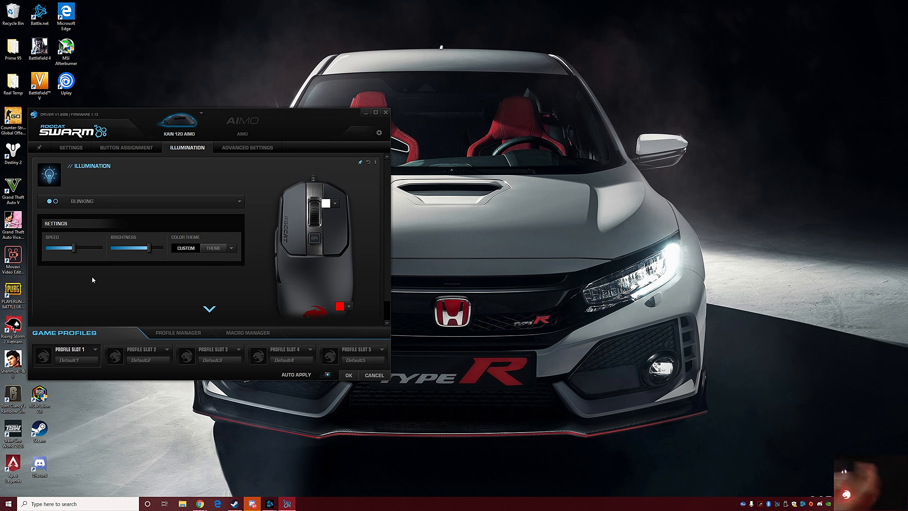
{"action": "left_click", "coordinate": [140, 201]}
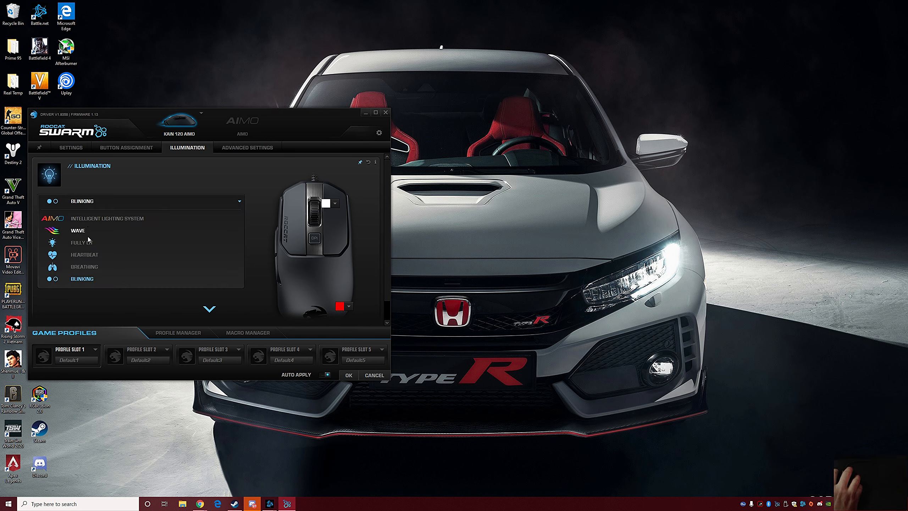
{"action": "left_click", "coordinate": [78, 231]}
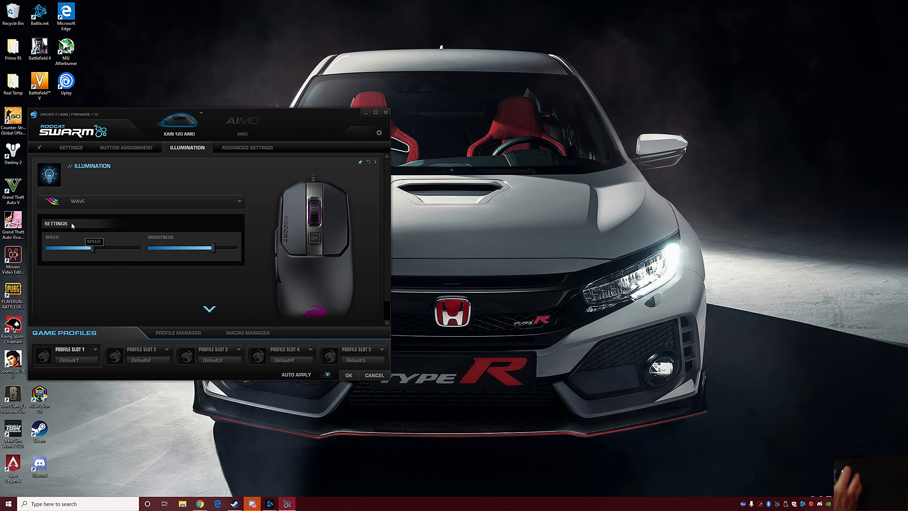
- Briefly try AIMO, then set Fully Lit lighting with a Custom colour theme and zone colours
{"action": "left_click", "coordinate": [141, 202]}
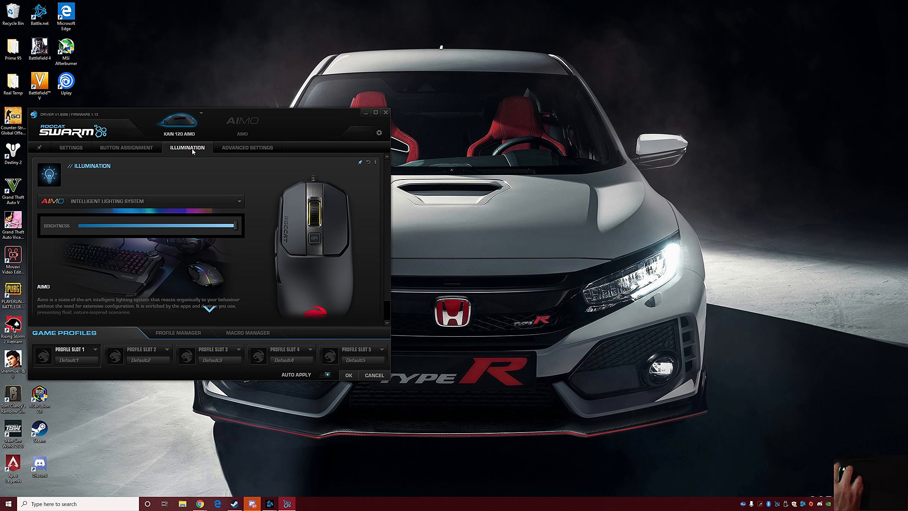
{"action": "left_click", "coordinate": [141, 201]}
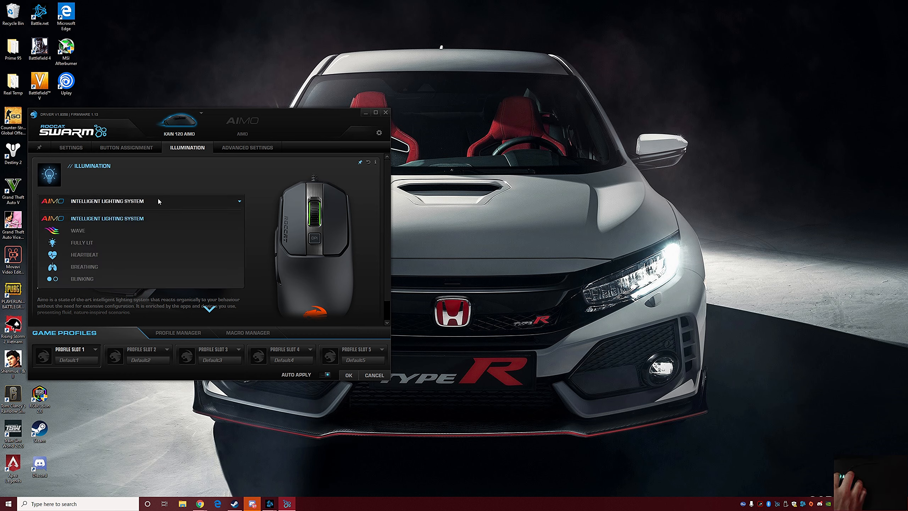
{"action": "left_click", "coordinate": [82, 243]}
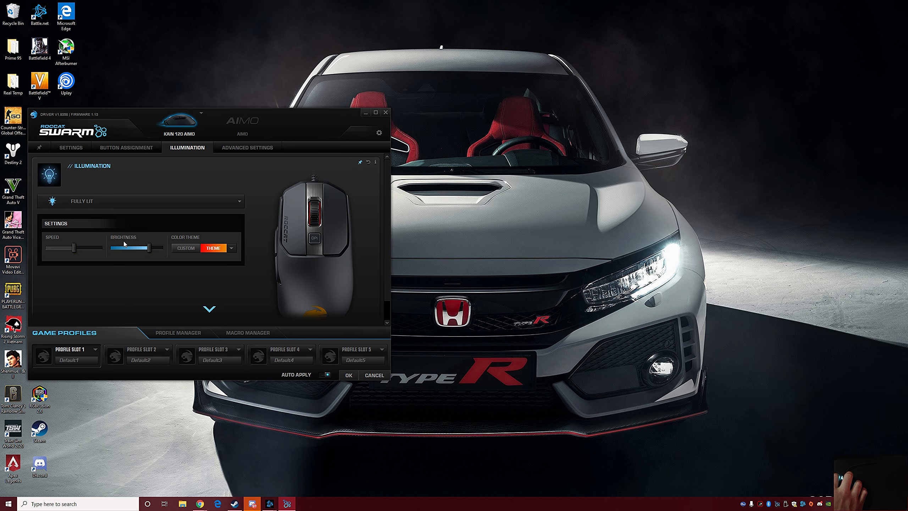
{"action": "left_click", "coordinate": [186, 249]}
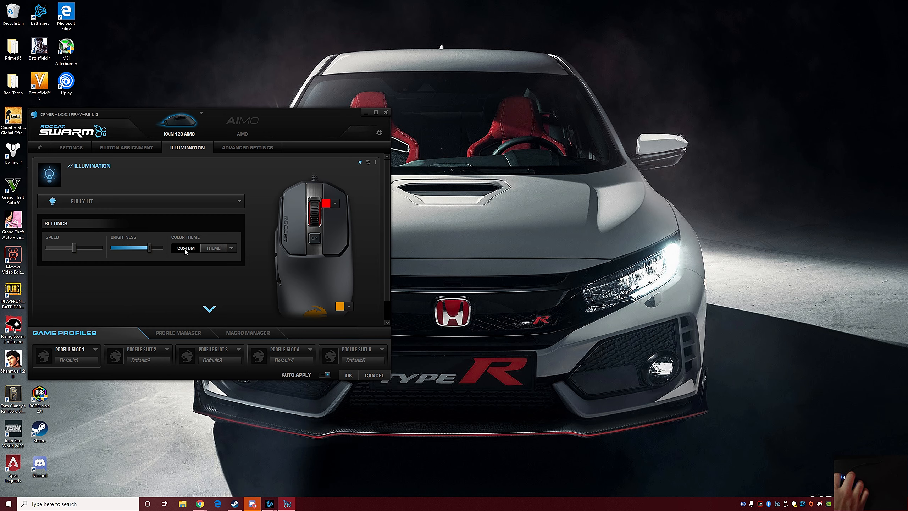
{"action": "left_click", "coordinate": [346, 306]}
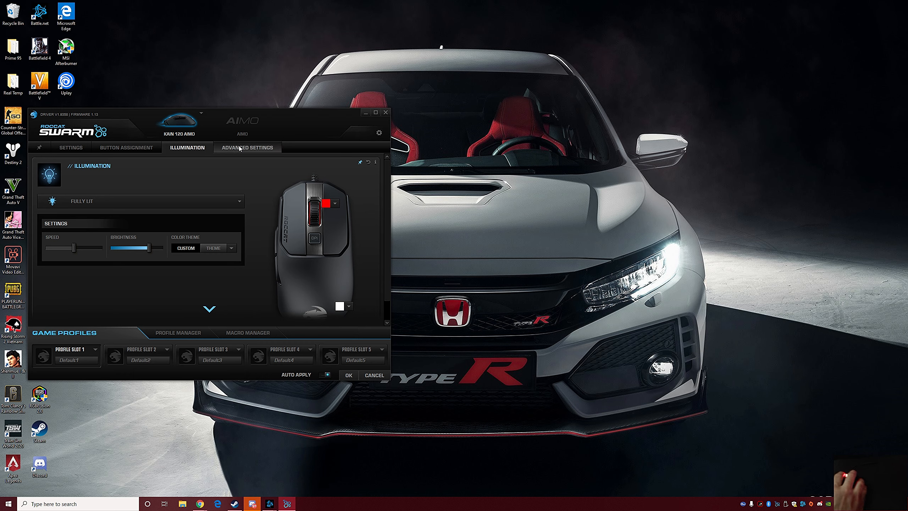
- Show the advanced settings: polling rate 1000 Hz, angle snapping off, LED timeout off
{"action": "left_click", "coordinate": [248, 147]}
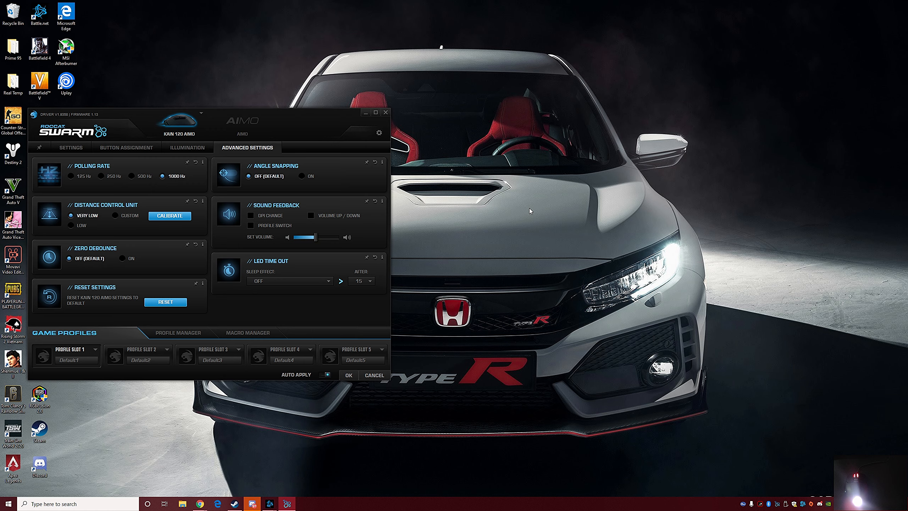
{"action": "mouse_move", "coordinate": [207, 356]}
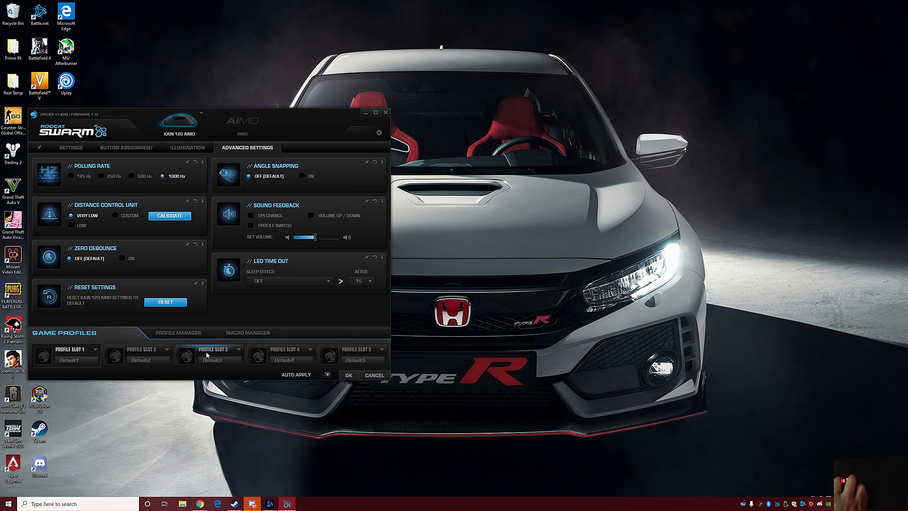
{"action": "left_click", "coordinate": [178, 333]}
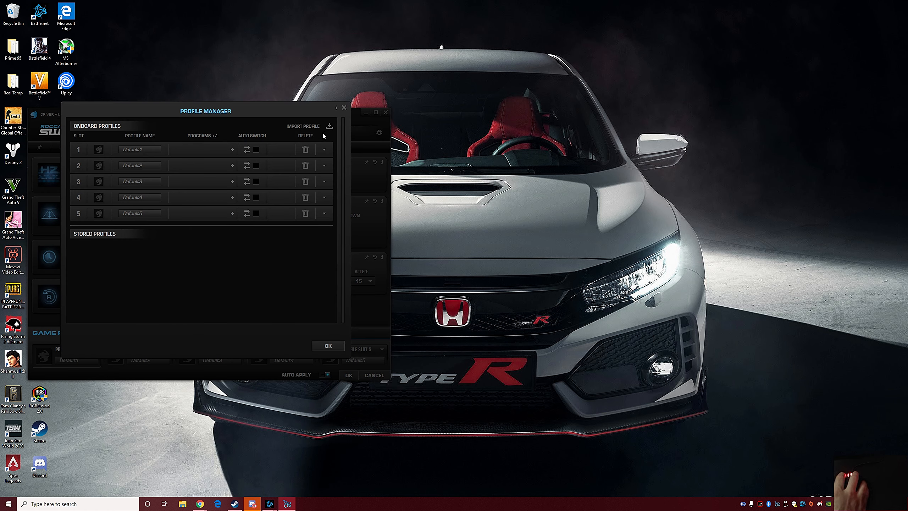
{"action": "left_click", "coordinate": [328, 345]}
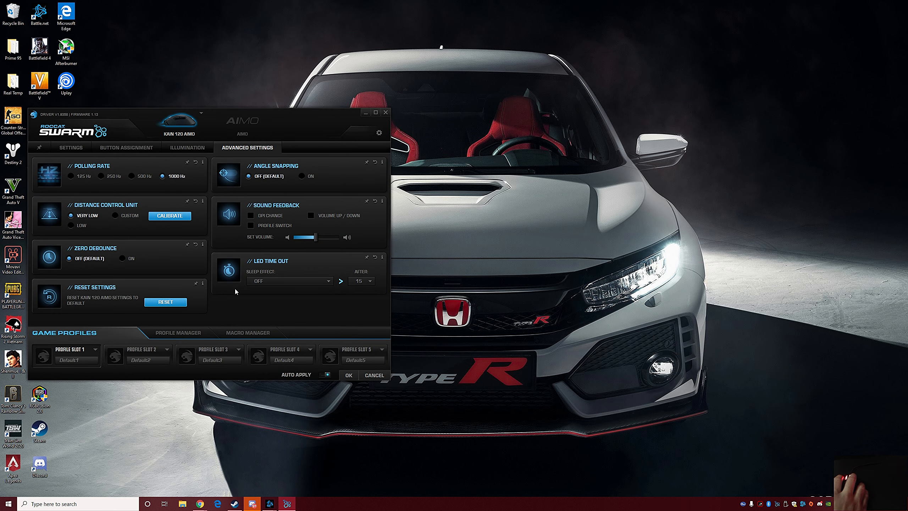
{"action": "left_click", "coordinate": [179, 332]}
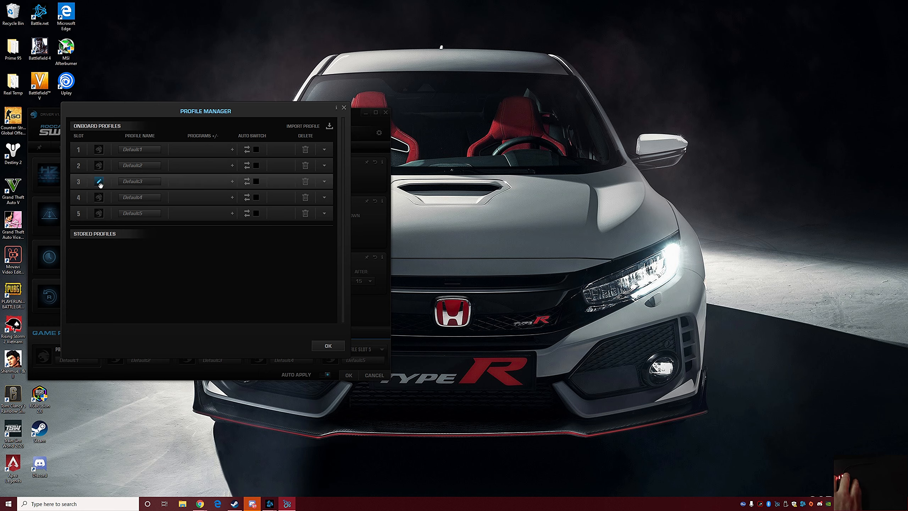
{"action": "mouse_move", "coordinate": [94, 275]}
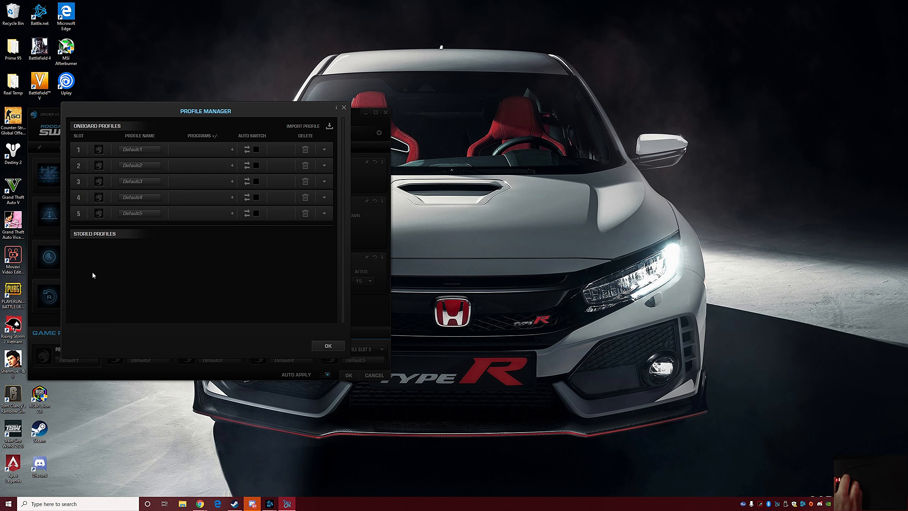
{"action": "mouse_move", "coordinate": [115, 238]}
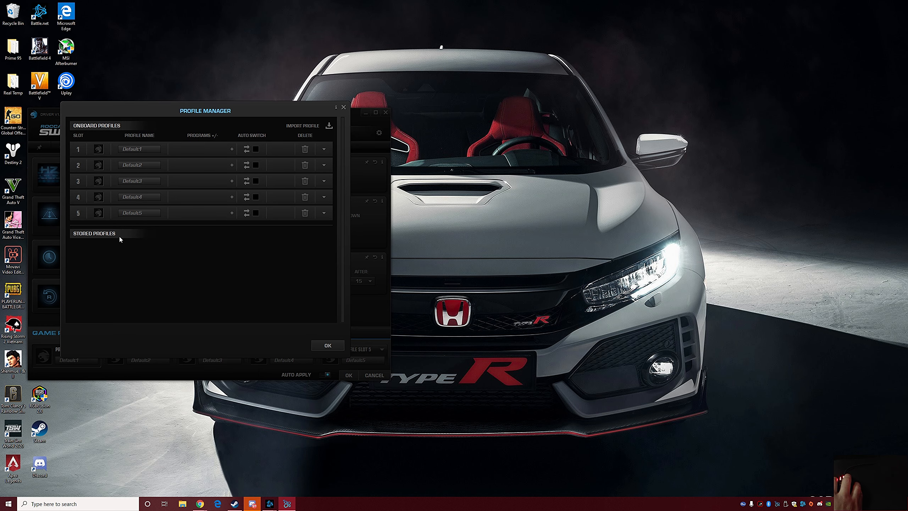
{"action": "left_click", "coordinate": [327, 345]}
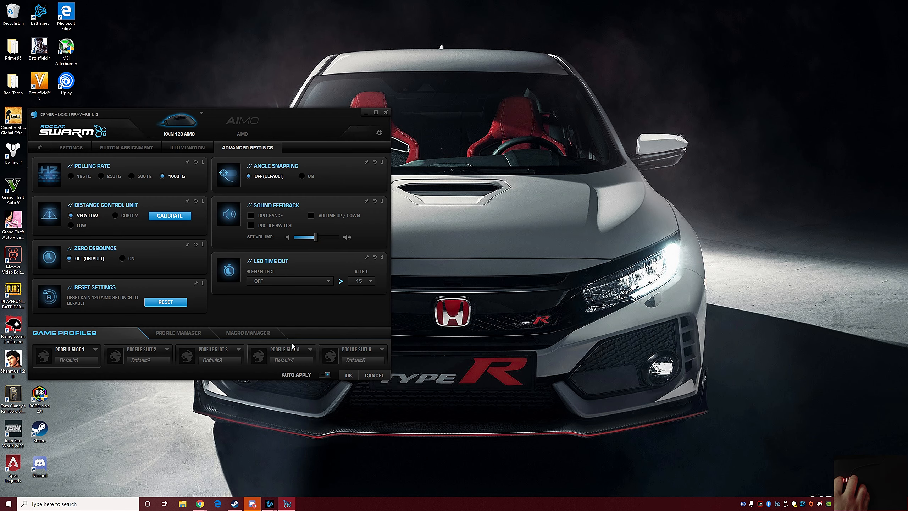
- Browse the macro manager's preset game macro folders like PUBG, Overwatch and Fortnite
{"action": "left_click", "coordinate": [247, 333]}
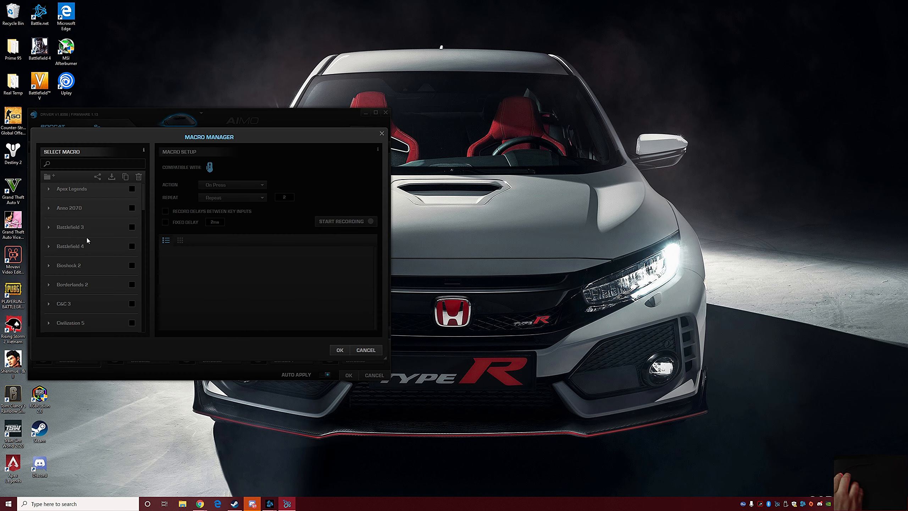
{"action": "scroll", "scroll_direction": "down", "scroll_amount": 3}
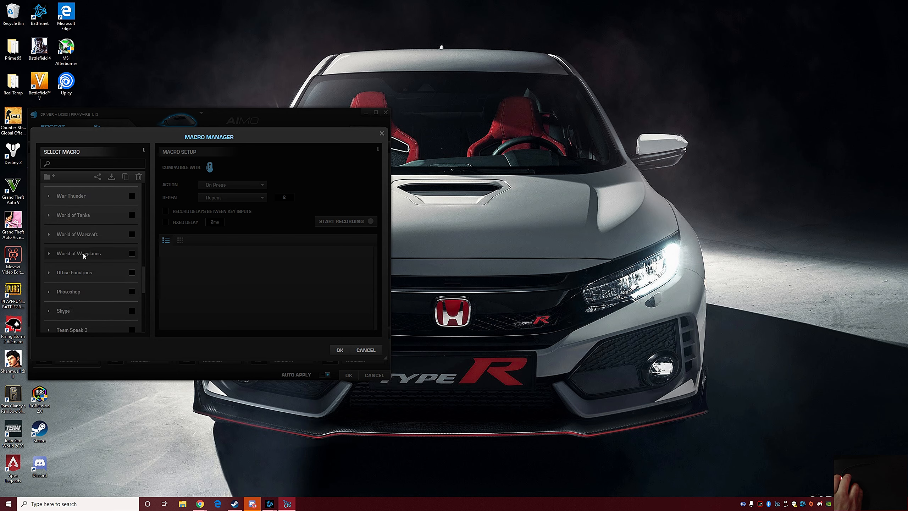
{"action": "scroll", "scroll_direction": "down", "scroll_amount": 3}
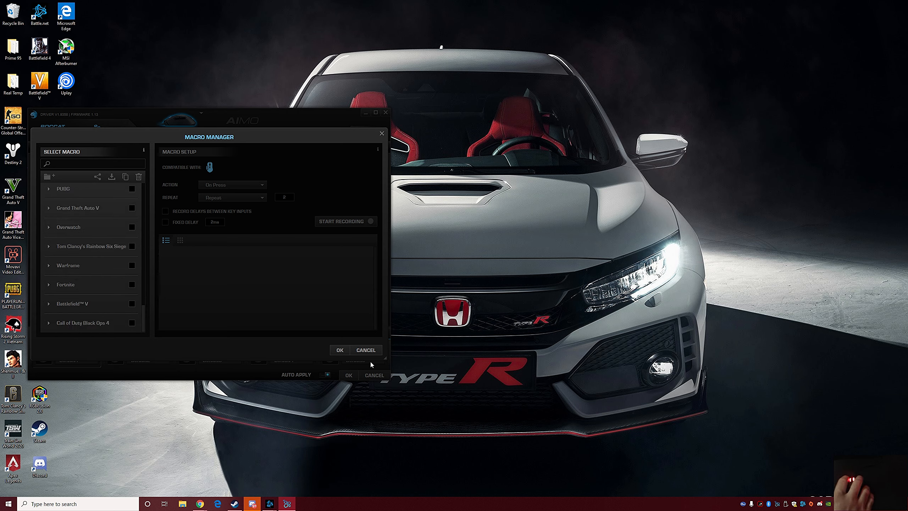